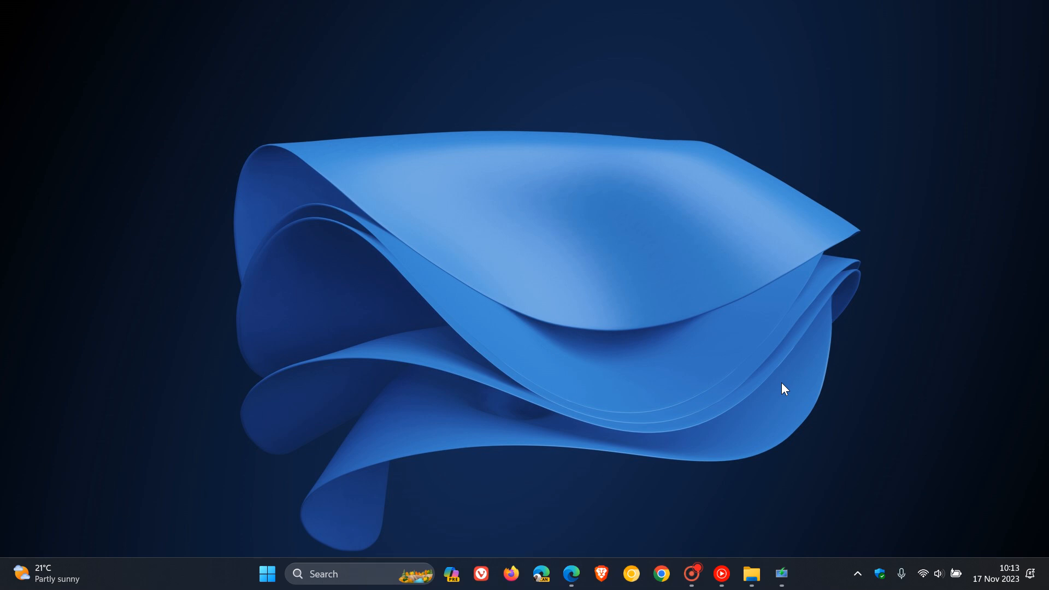
{"action": "mouse_move", "coordinate": [599, 473]}
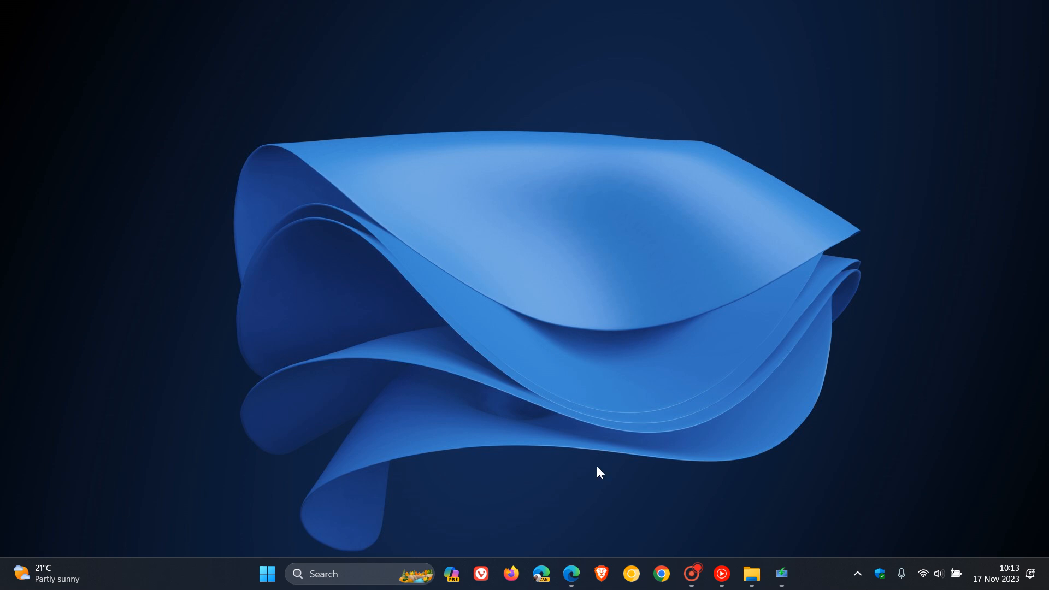
{"action": "mouse_move", "coordinate": [571, 573]}
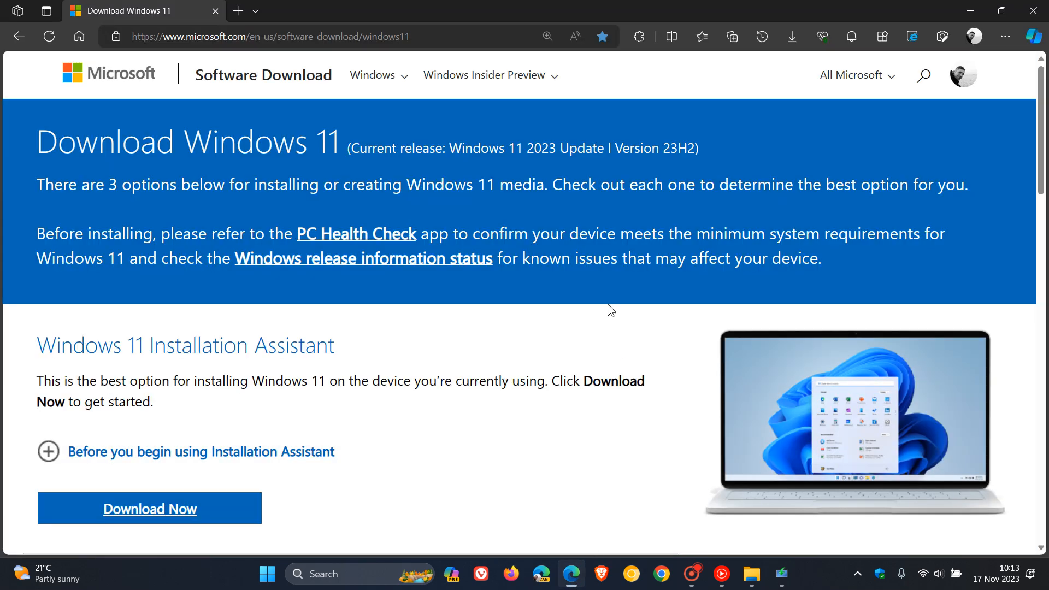
Step: Highlight the current release text 'Windows 11 2023 Update Version 23H2' on the download page
{"action": "double_click", "coordinate": [474, 148]}
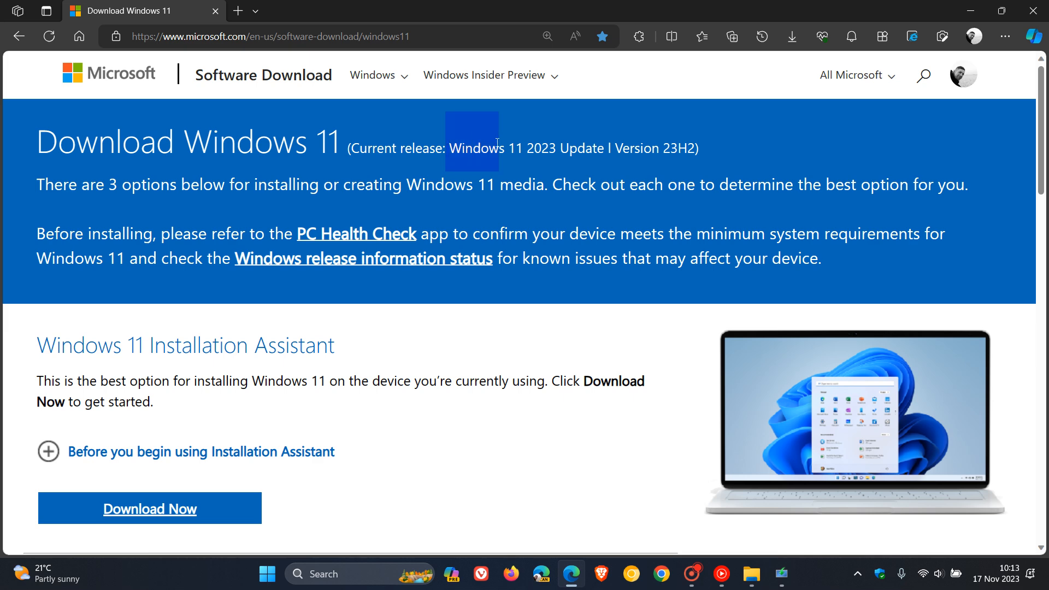
{"action": "left_click_drag", "start_coordinate": [495, 142], "coordinate": [692, 147]}
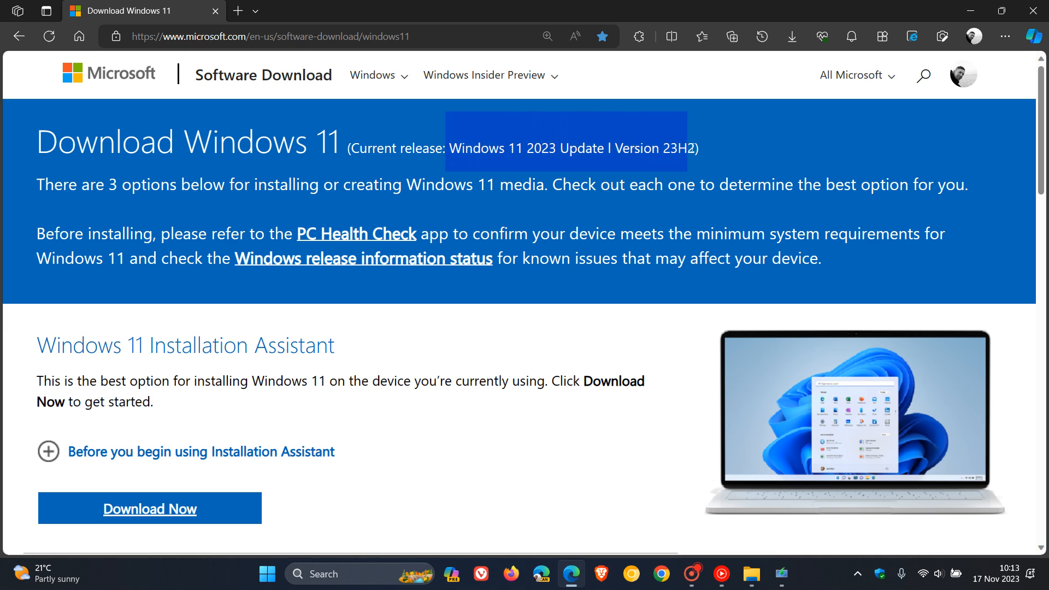
{"action": "mouse_move", "coordinate": [635, 295]}
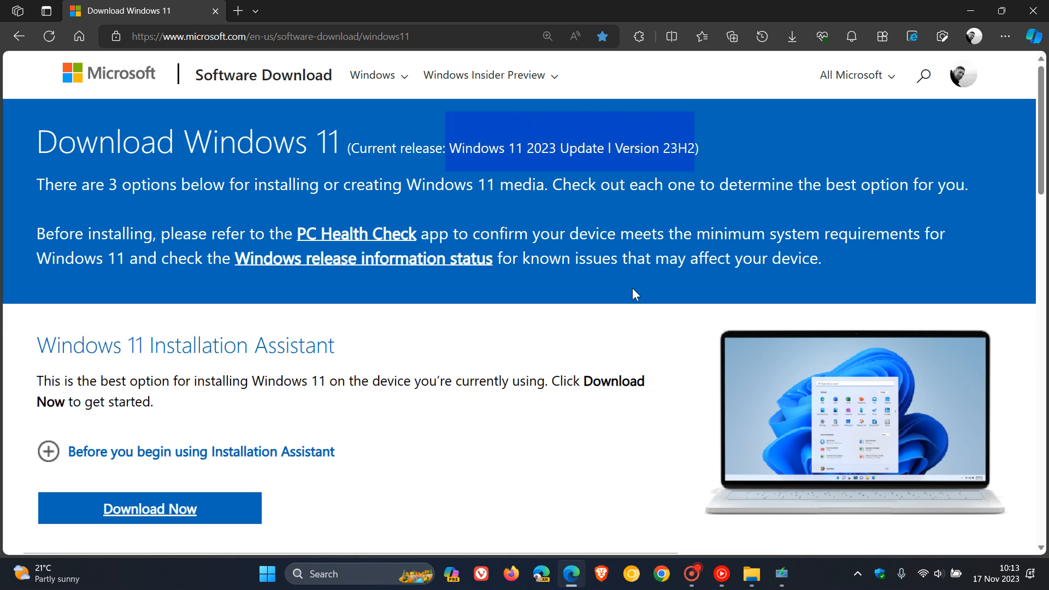
Step: Scroll down the download page to the media creation tool download section
{"action": "scroll", "scroll_direction": "down", "scroll_amount": 3}
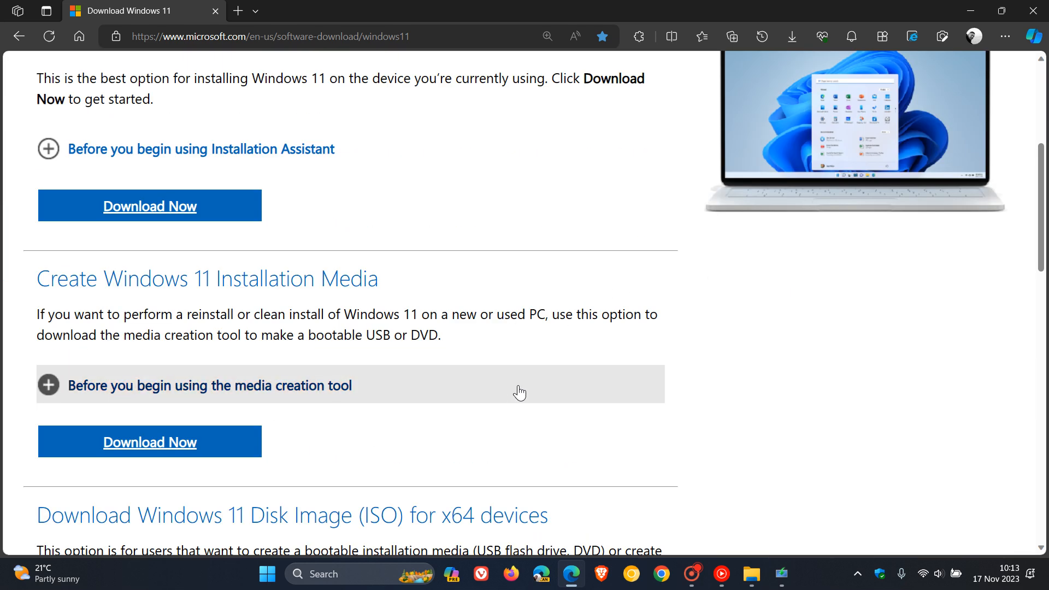
{"action": "mouse_move", "coordinate": [756, 380]}
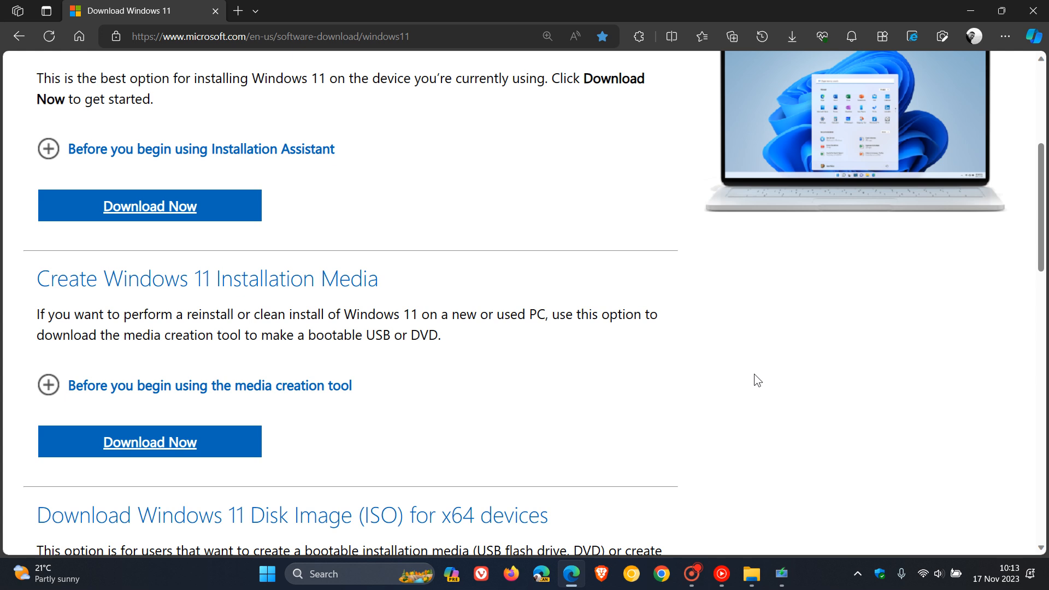
{"action": "mouse_move", "coordinate": [713, 379]}
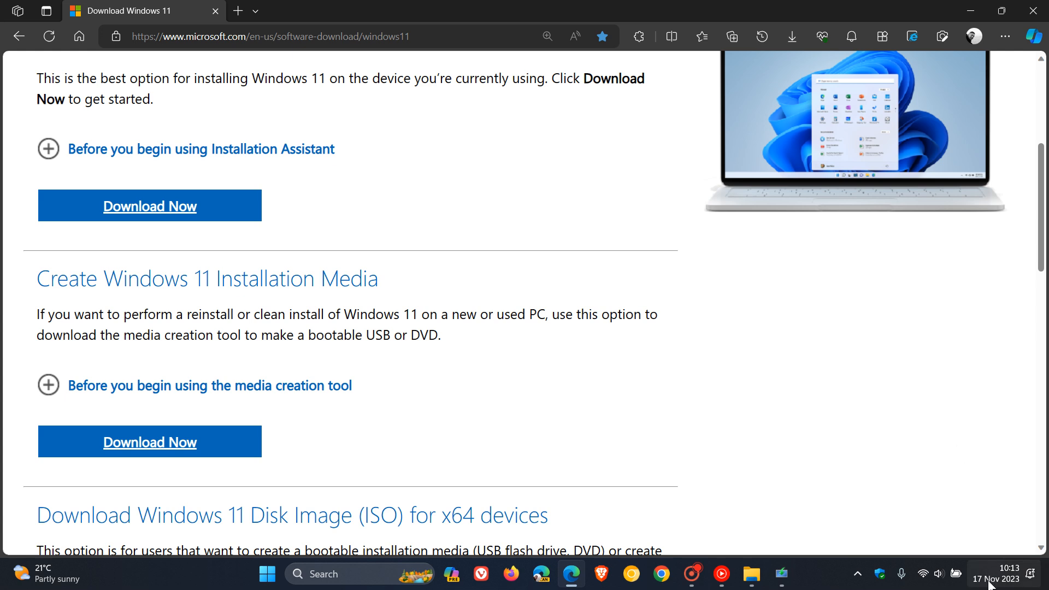
{"action": "mouse_move", "coordinate": [848, 333]}
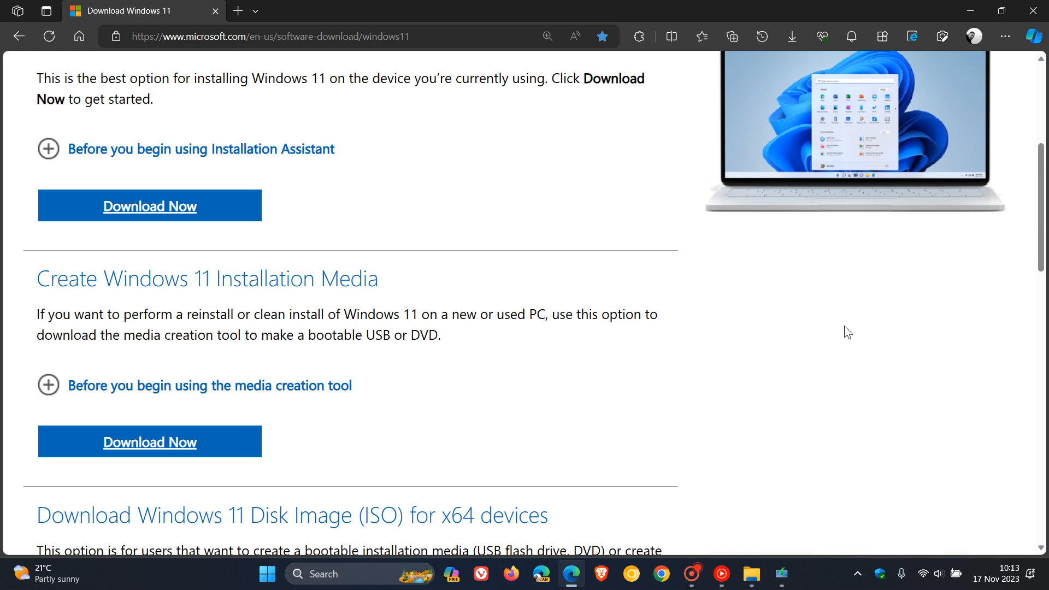
{"action": "mouse_move", "coordinate": [778, 355]}
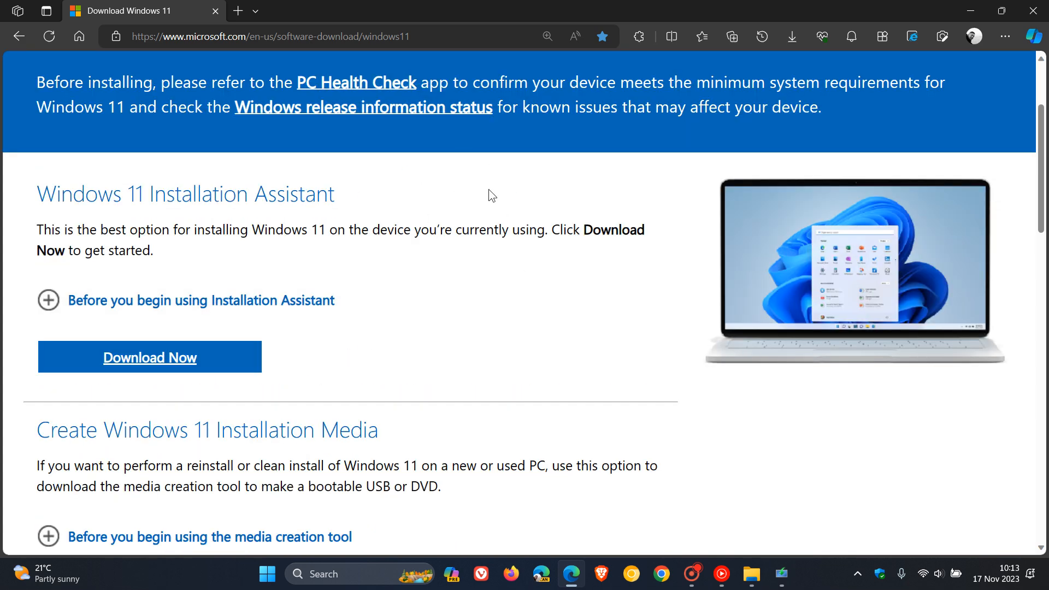
{"action": "mouse_move", "coordinate": [460, 184]}
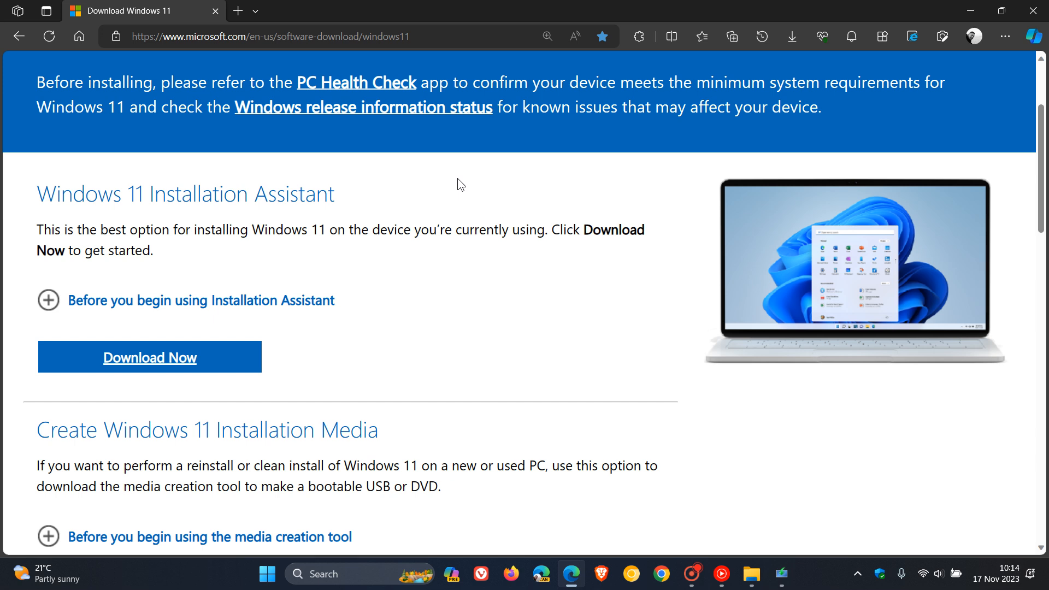
{"action": "mouse_move", "coordinate": [450, 185]}
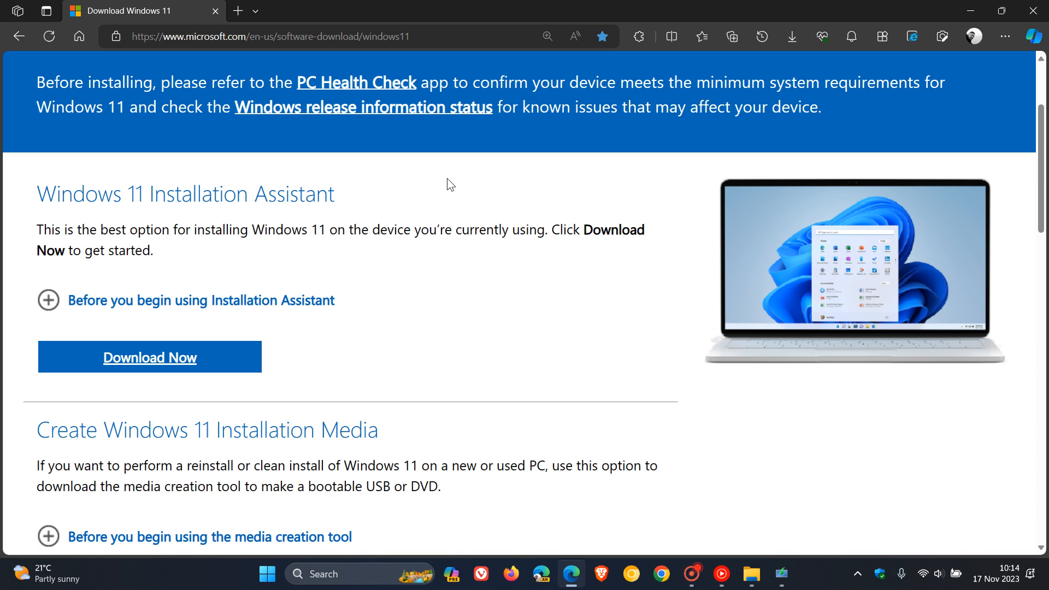
{"action": "scroll", "scroll_direction": "down", "scroll_amount": 3}
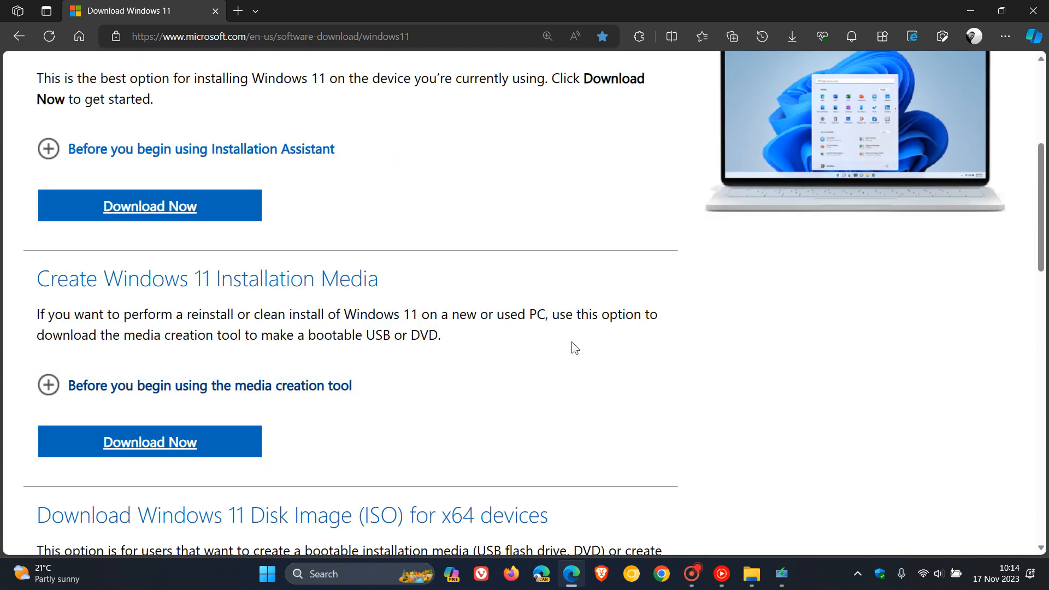
{"action": "mouse_move", "coordinate": [810, 340]}
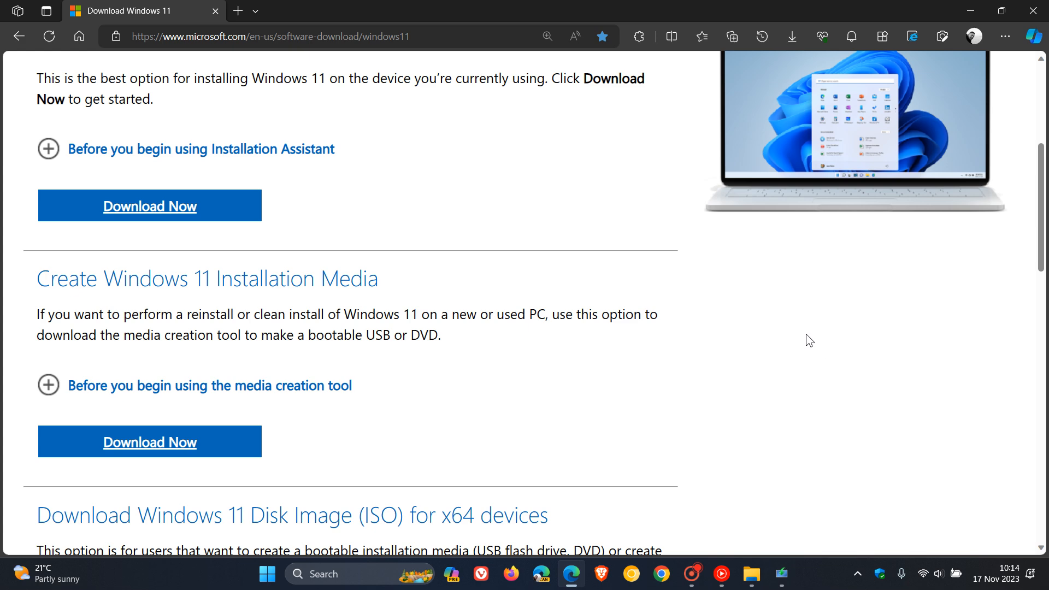
{"action": "mouse_move", "coordinate": [399, 283]}
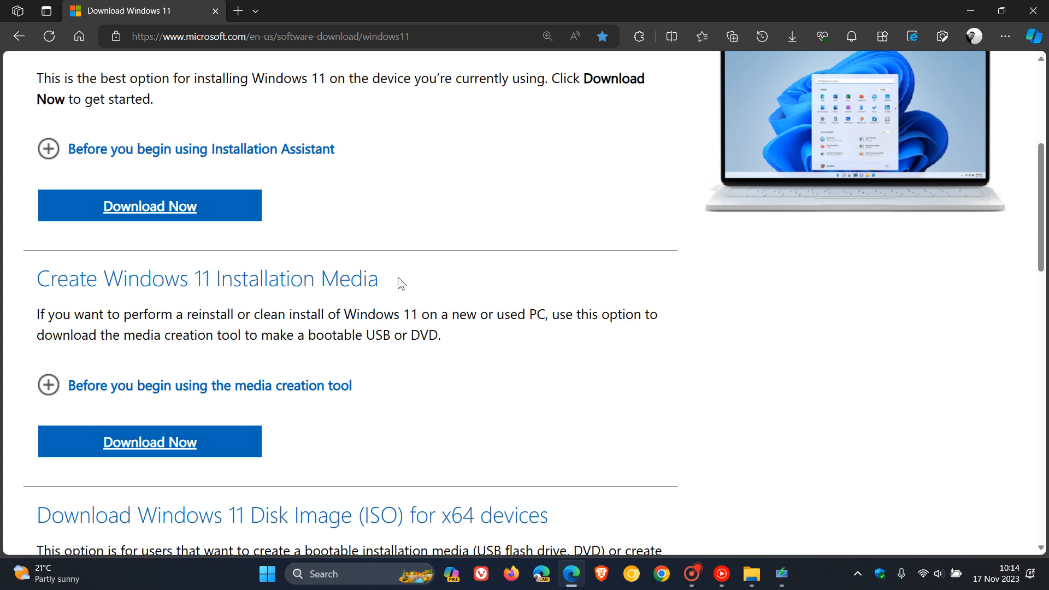
Step: Open the ISO section's Select Download dropdown to view editions, choosing nothing
{"action": "scroll", "scroll_direction": "down", "scroll_amount": 3}
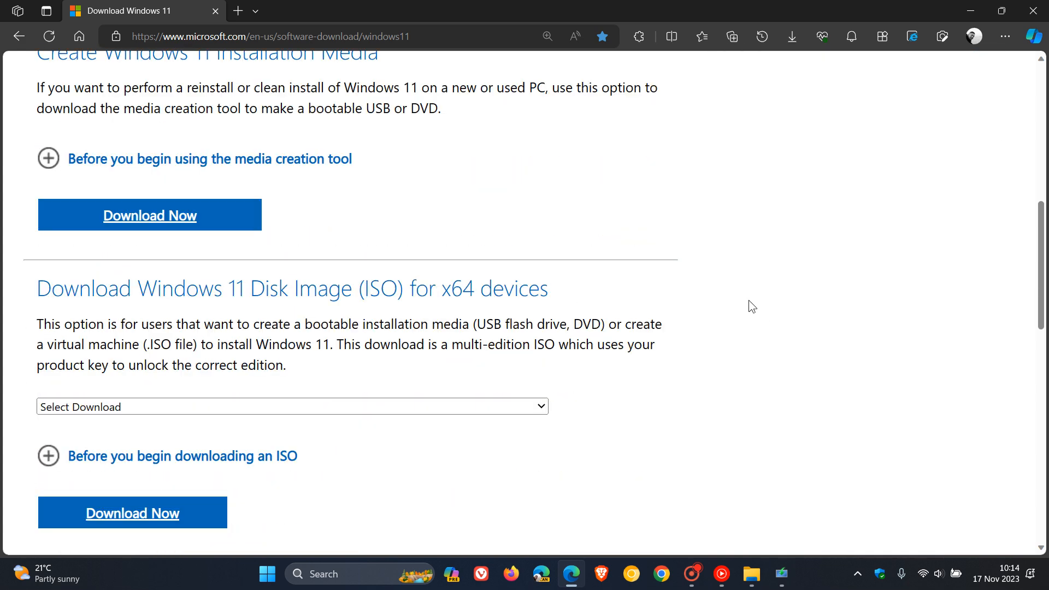
{"action": "left_click", "coordinate": [291, 406]}
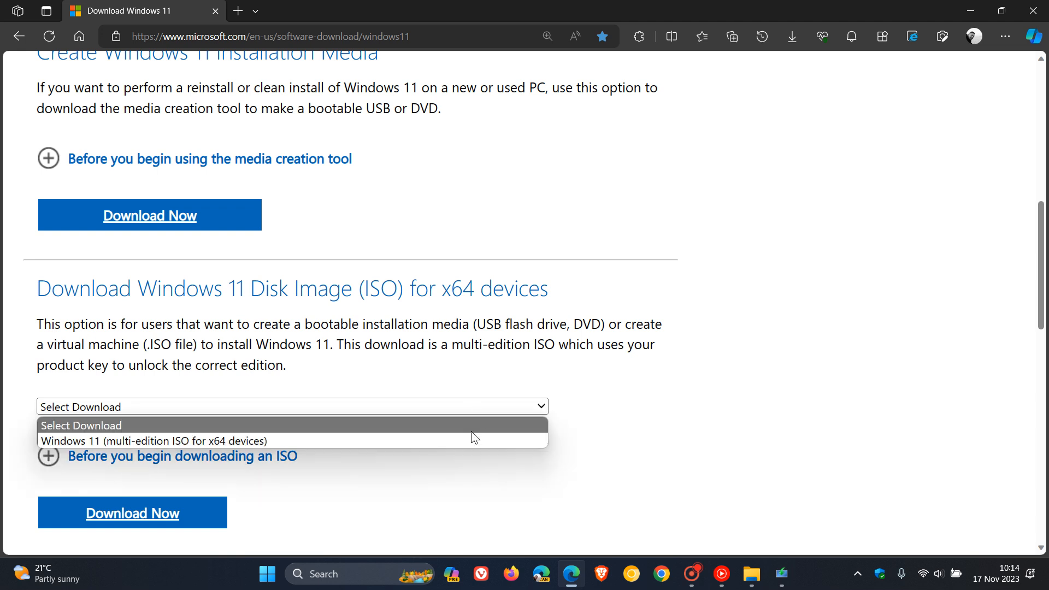
{"action": "mouse_move", "coordinate": [469, 440]}
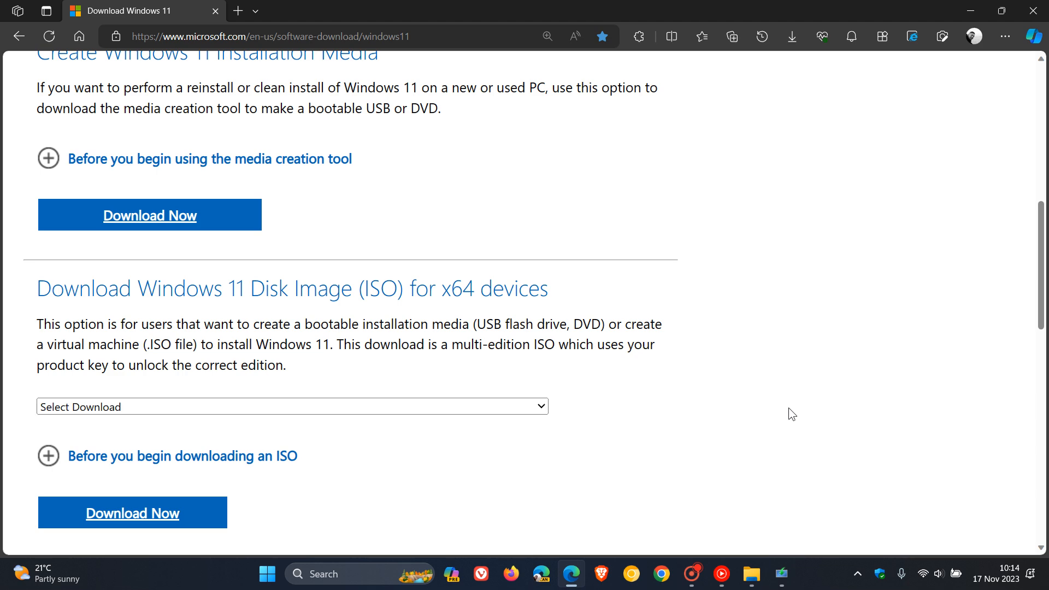
{"action": "scroll", "scroll_direction": "up", "scroll_amount": 3}
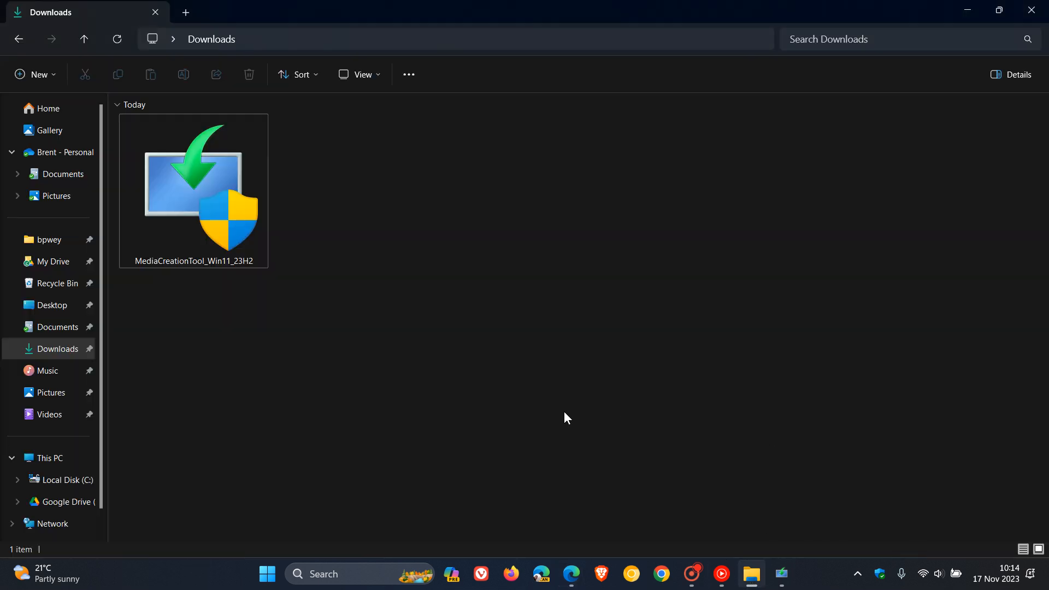
{"action": "mouse_move", "coordinate": [191, 207]}
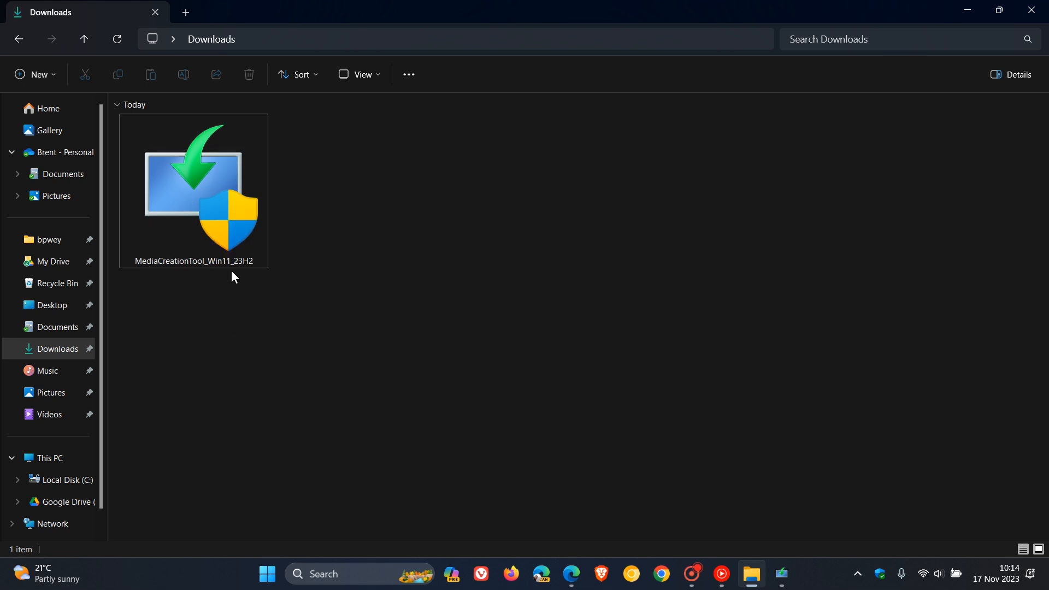
{"action": "mouse_move", "coordinate": [262, 276]}
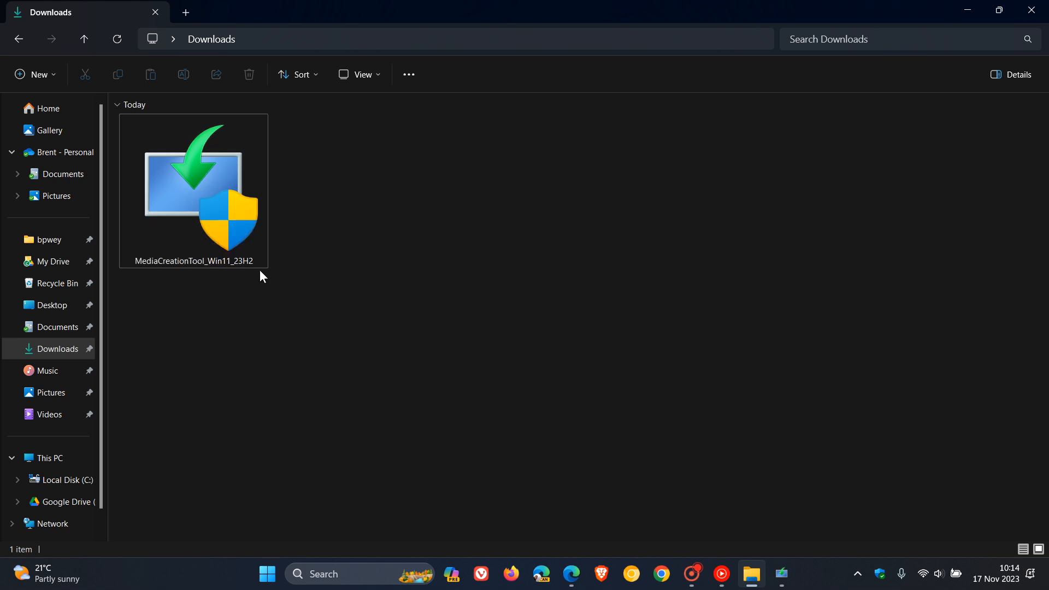
{"action": "mouse_move", "coordinate": [673, 374]}
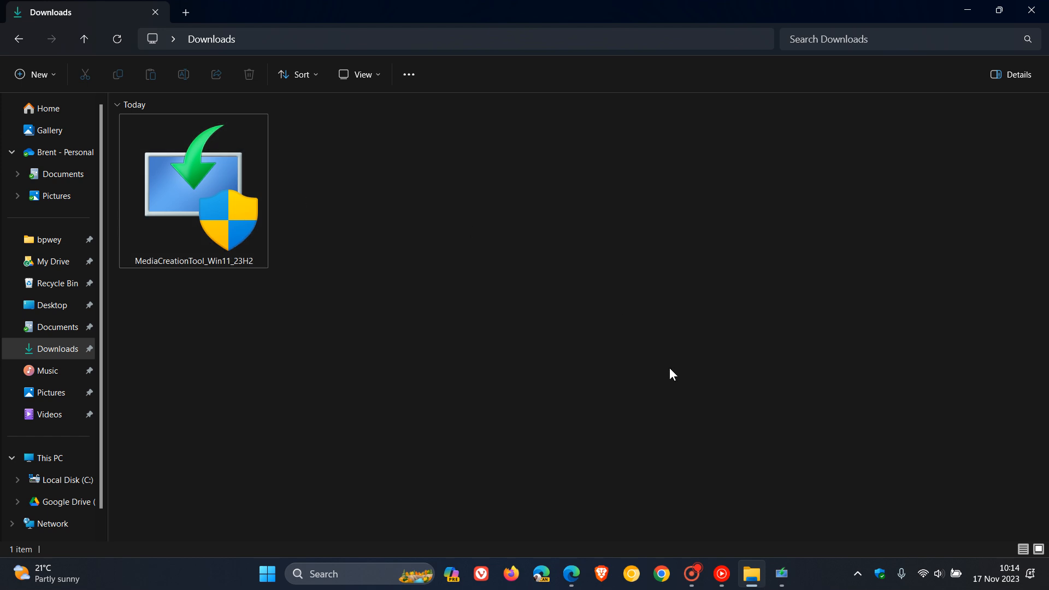
Step: Launch MediaCreationTool_Win11_23H2 from Downloads, then return to the Edge download page
{"action": "double_click", "coordinate": [193, 191]}
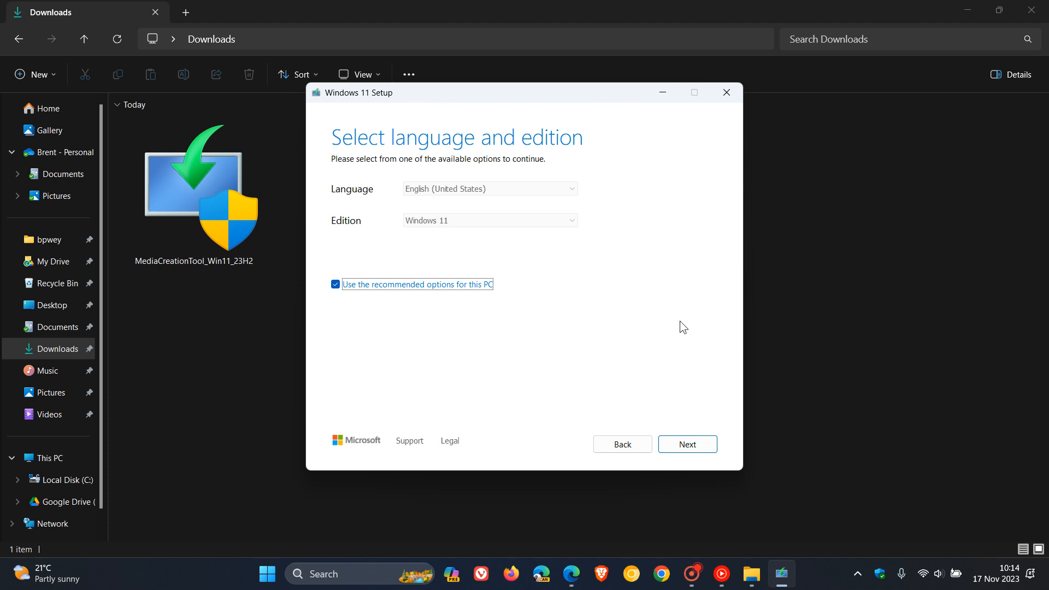
{"action": "mouse_move", "coordinate": [659, 301]}
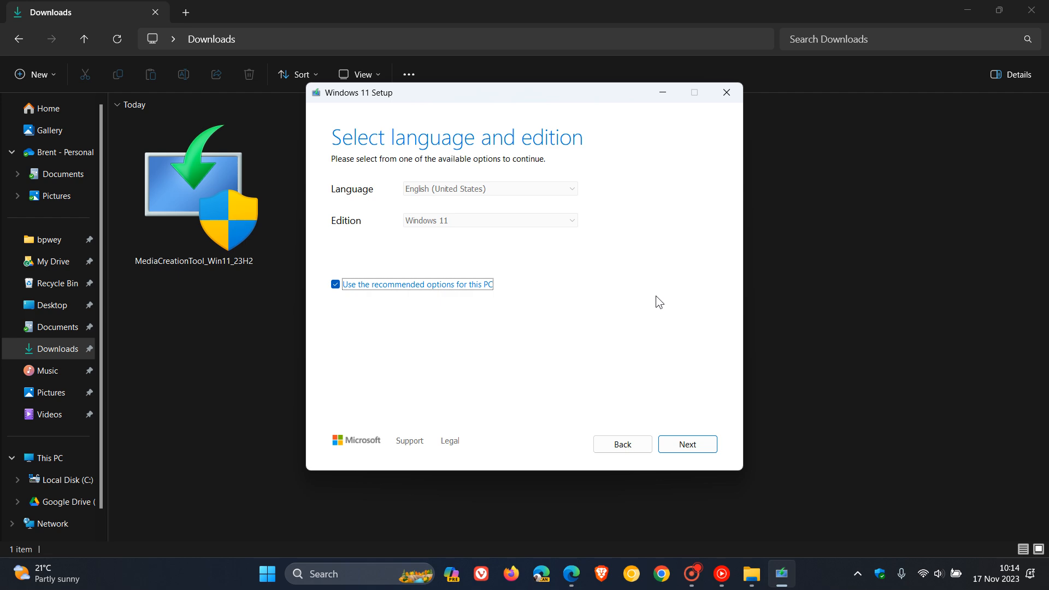
{"action": "left_click", "coordinate": [967, 10]}
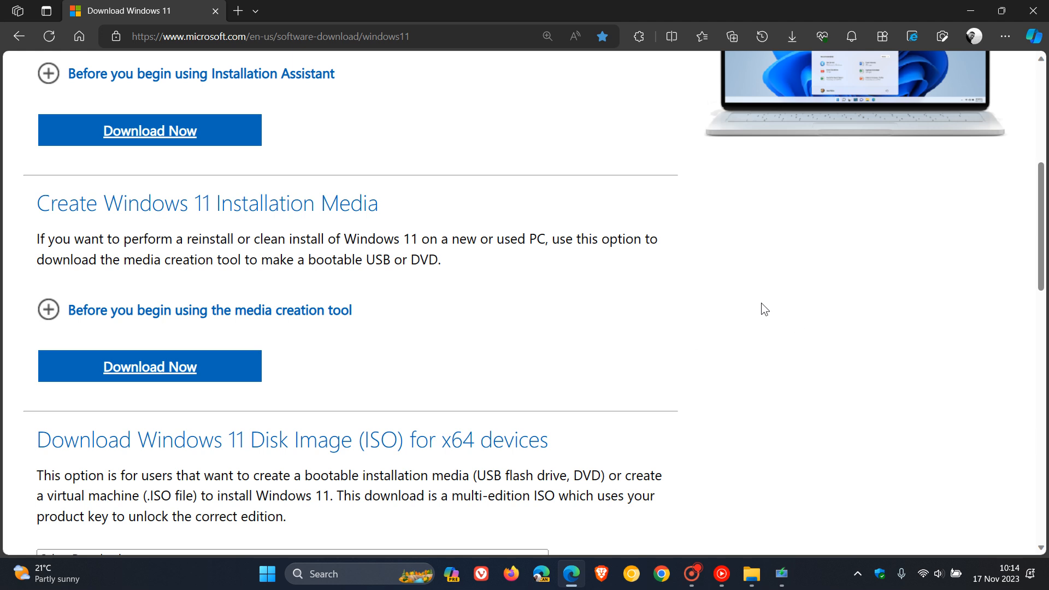
{"action": "mouse_move", "coordinate": [677, 312]}
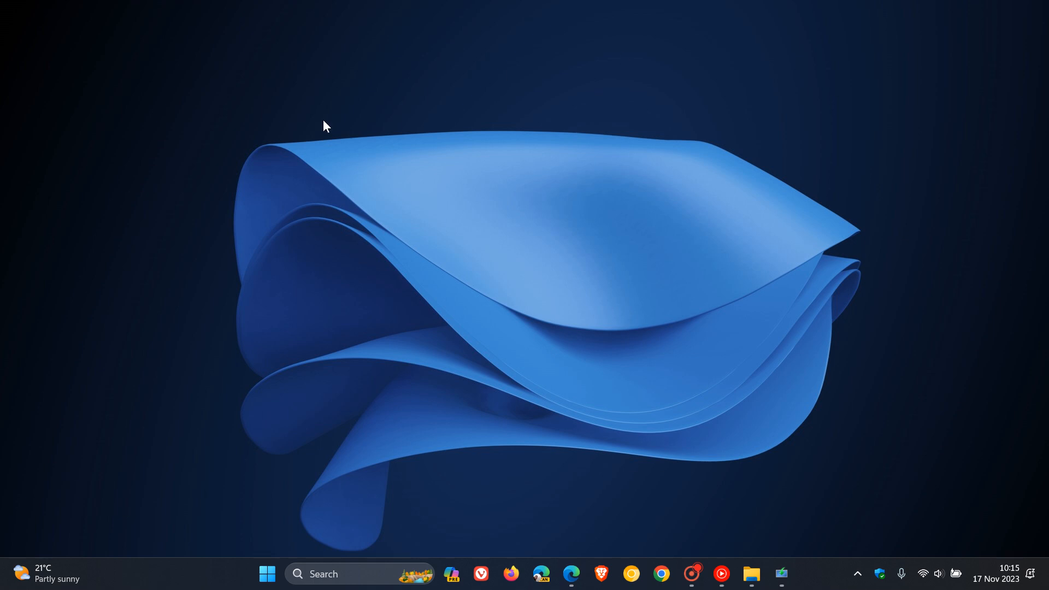
{"action": "mouse_move", "coordinate": [629, 225]}
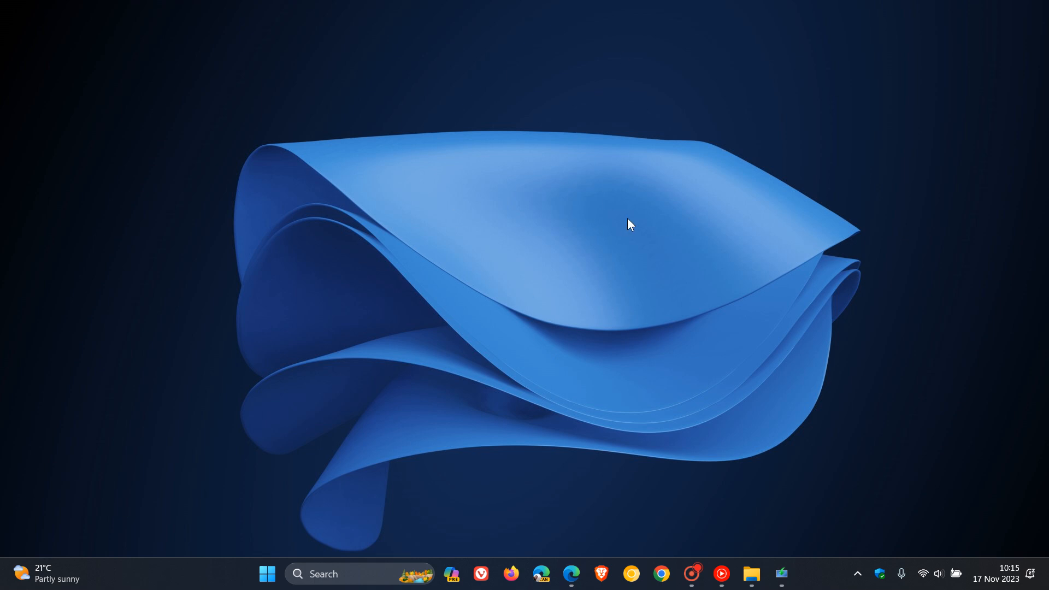
{"action": "mouse_move", "coordinate": [634, 174]}
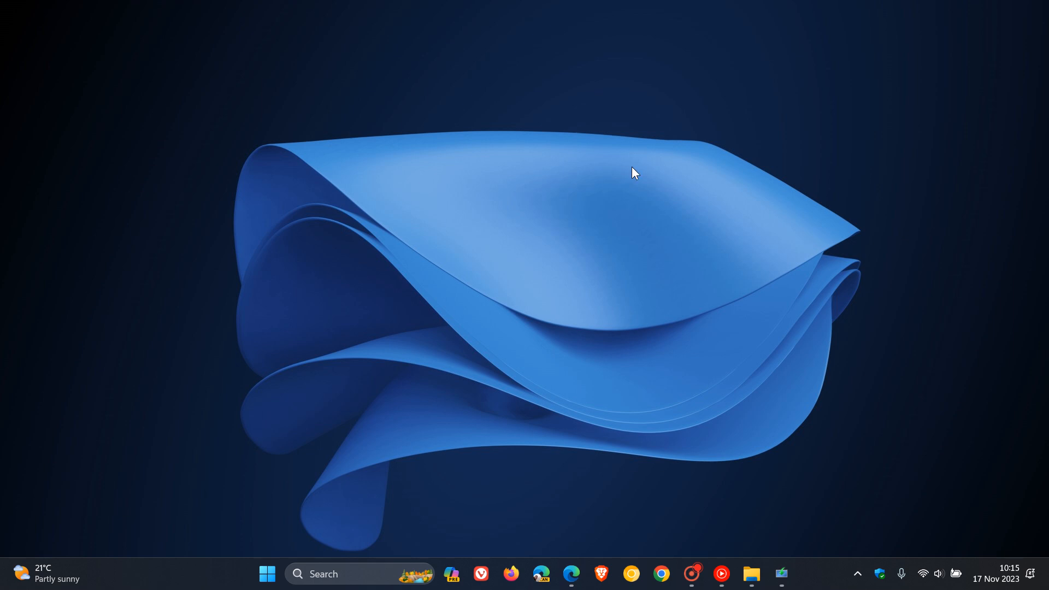
{"action": "mouse_move", "coordinate": [622, 164]}
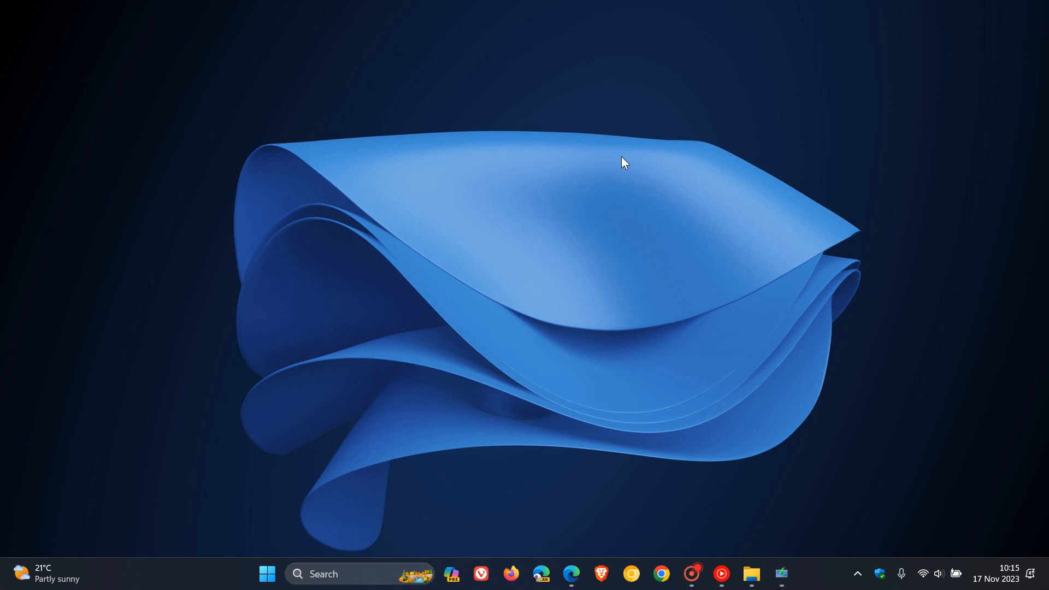